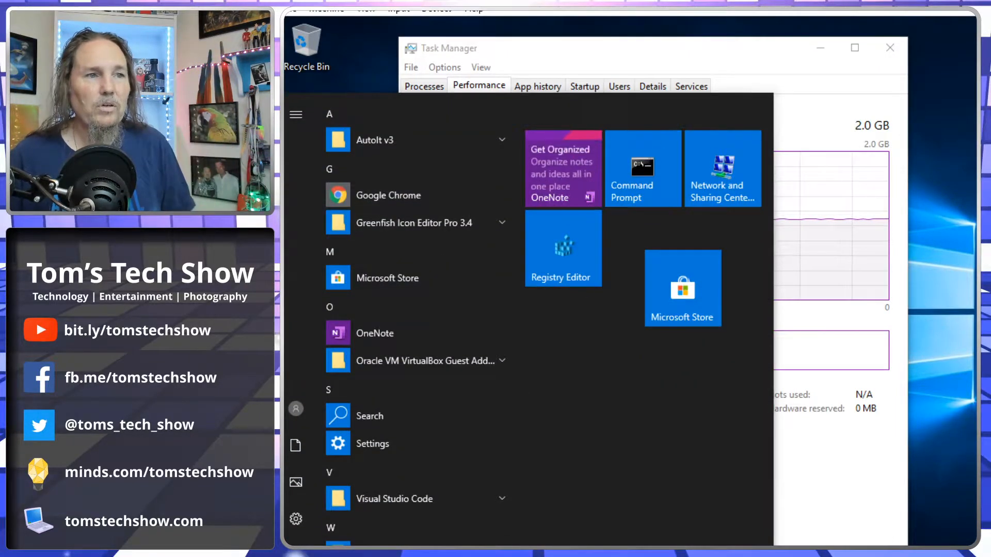
pyautogui.moveTo(712, 205)
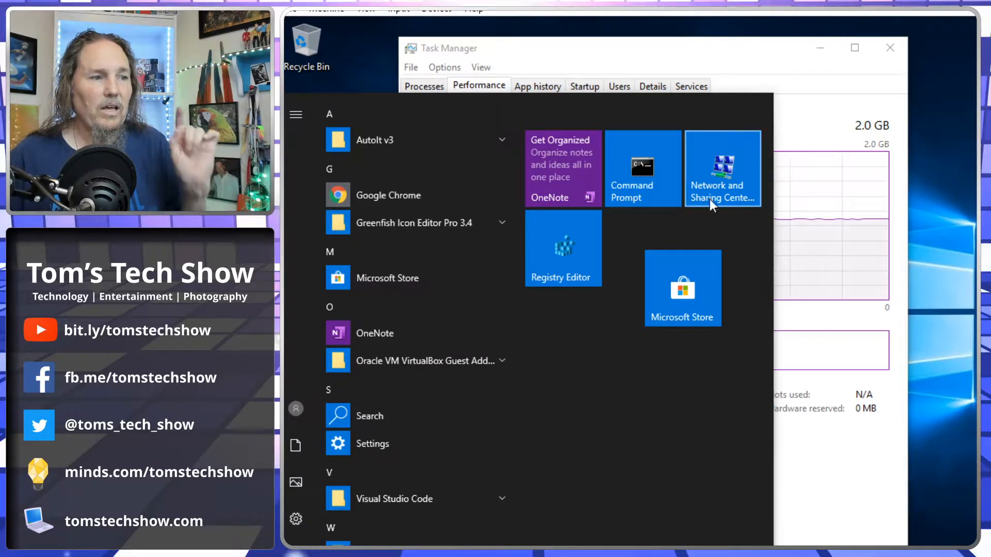
pyautogui.moveTo(690, 303)
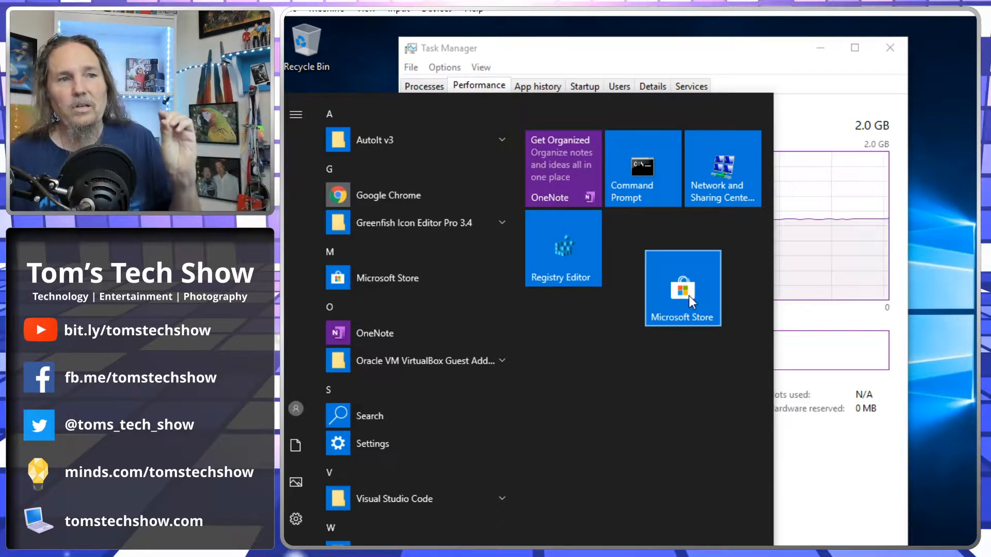